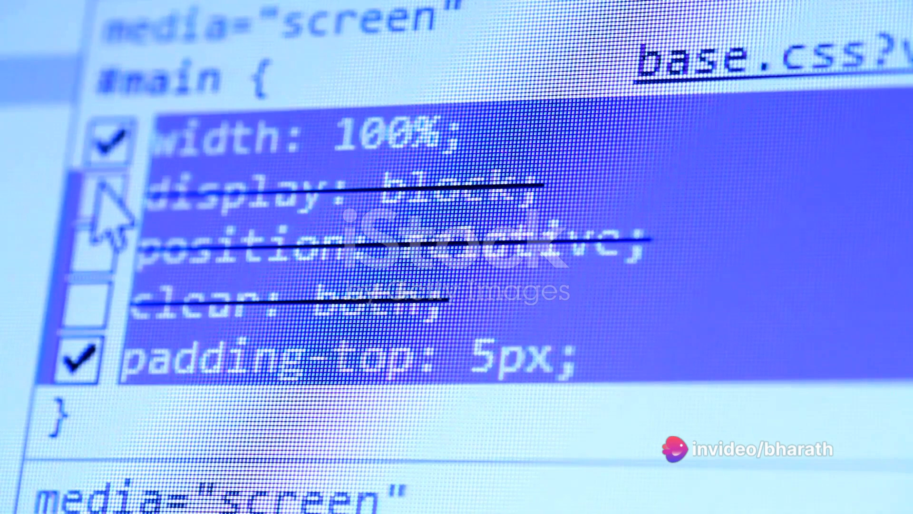
click(111, 140)
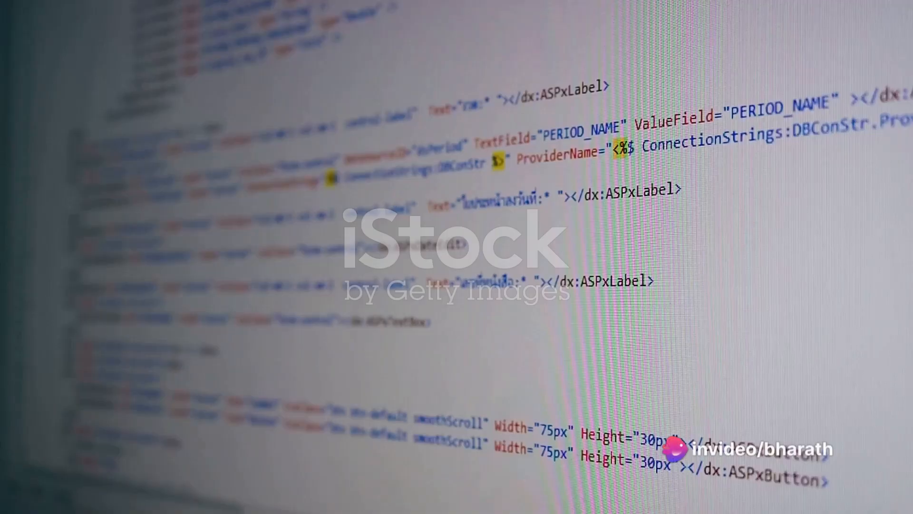
scroll(down, 3)
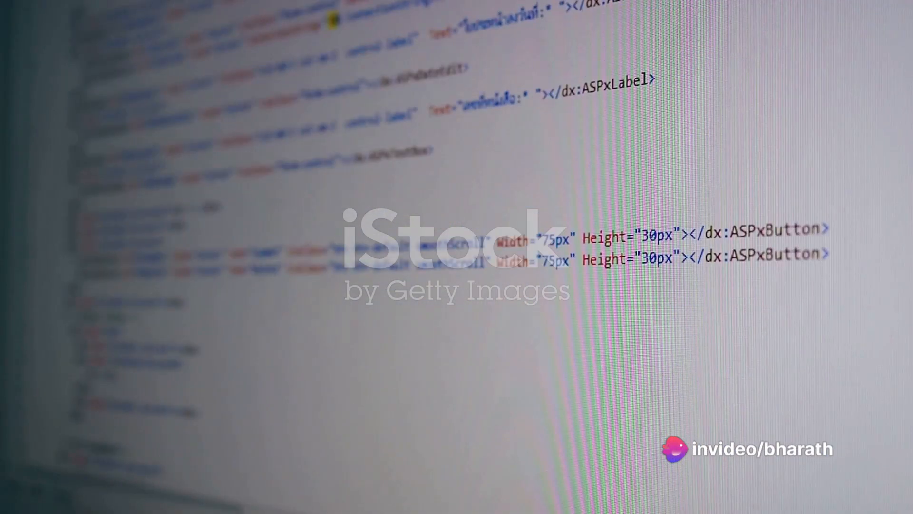